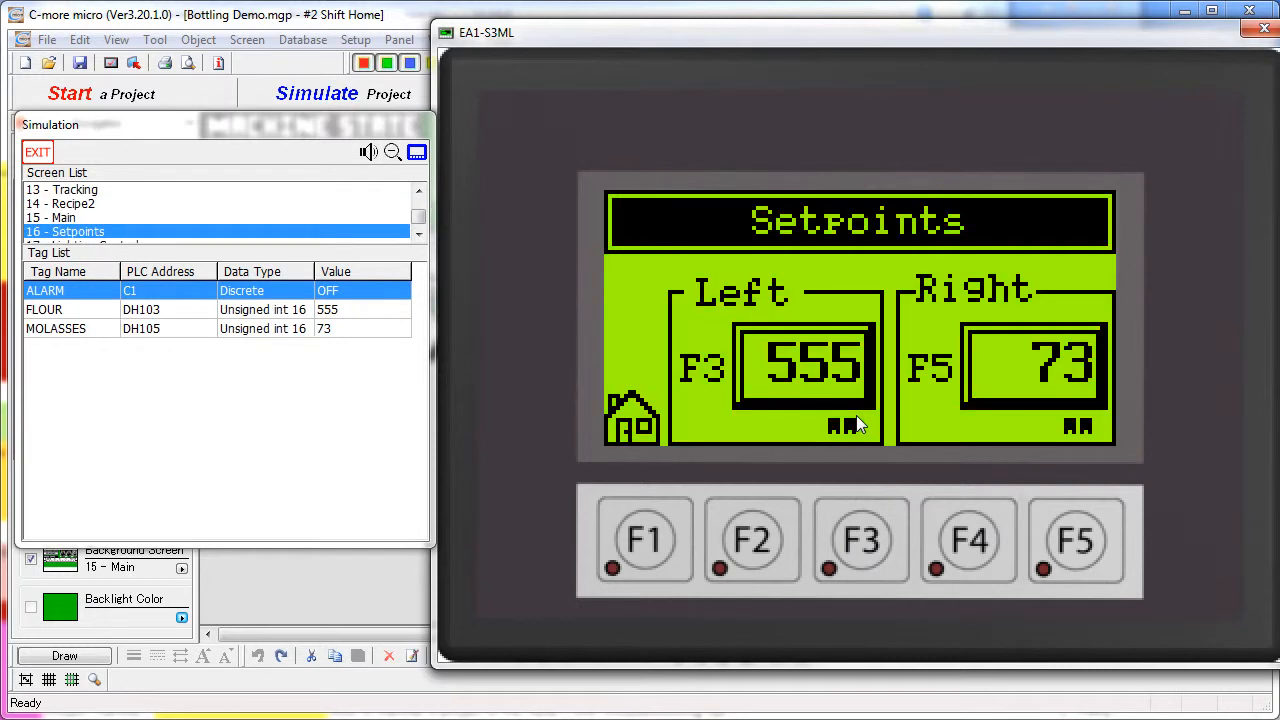
mouse_move(890, 424)
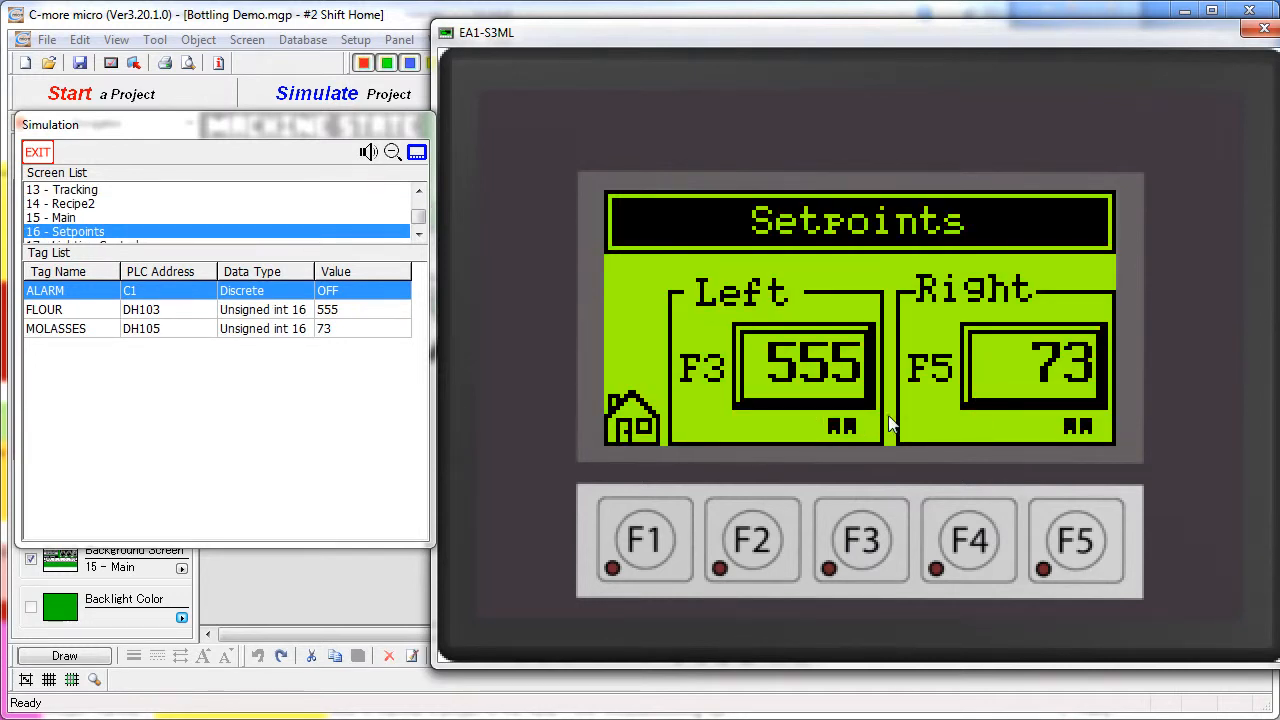
mouse_move(800, 364)
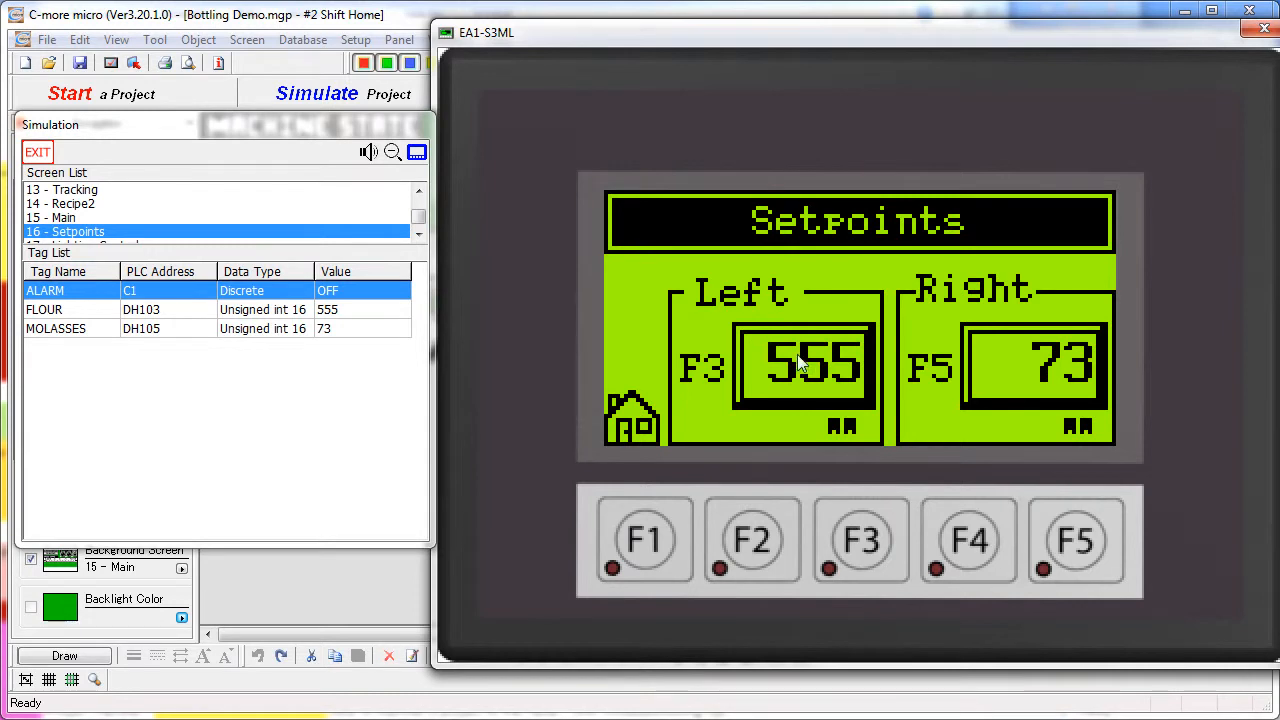
Preview the Left setpoint keypad, dismiss it unchanged, and select the Right setpoint for adjustment.
click(808, 364)
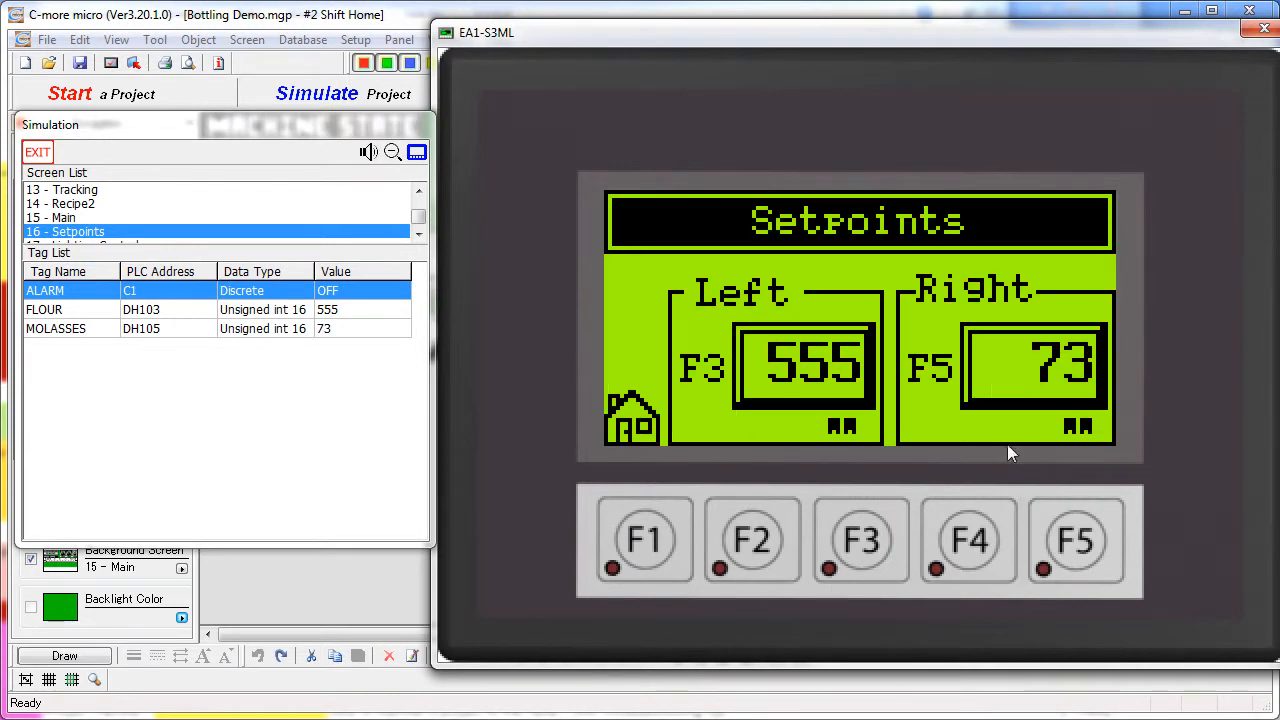
click(1036, 364)
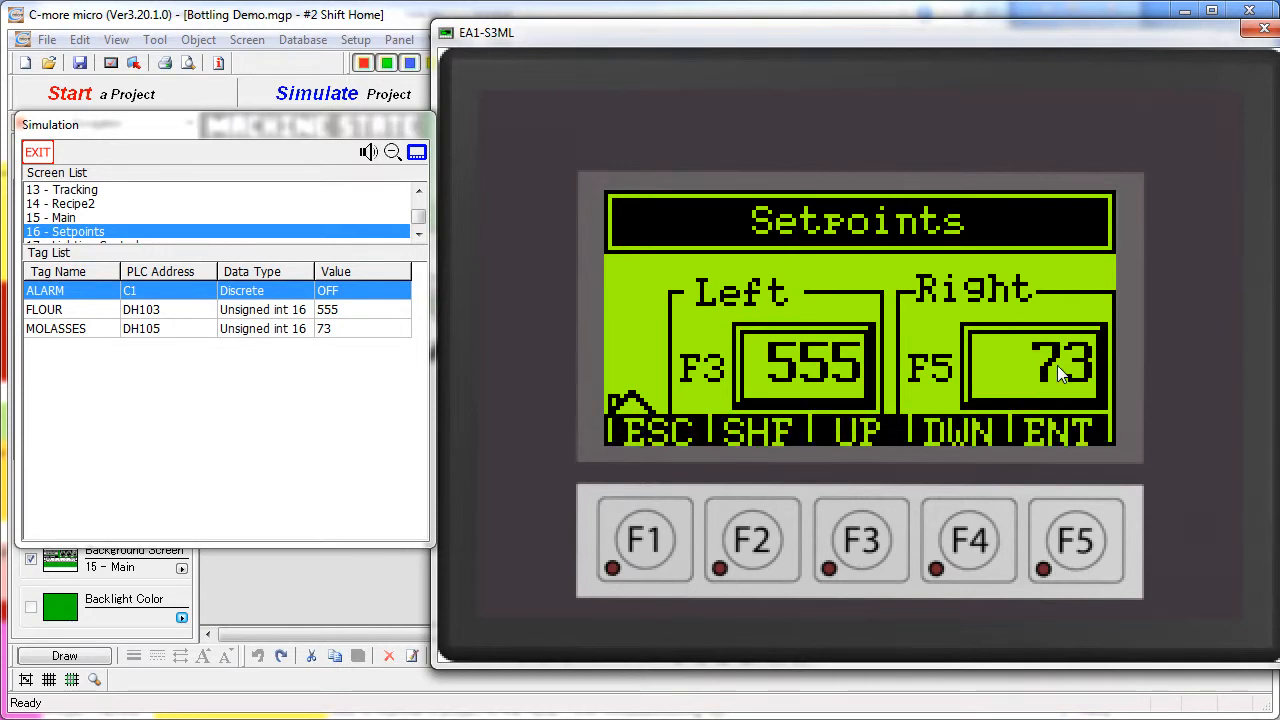
mouse_move(992, 452)
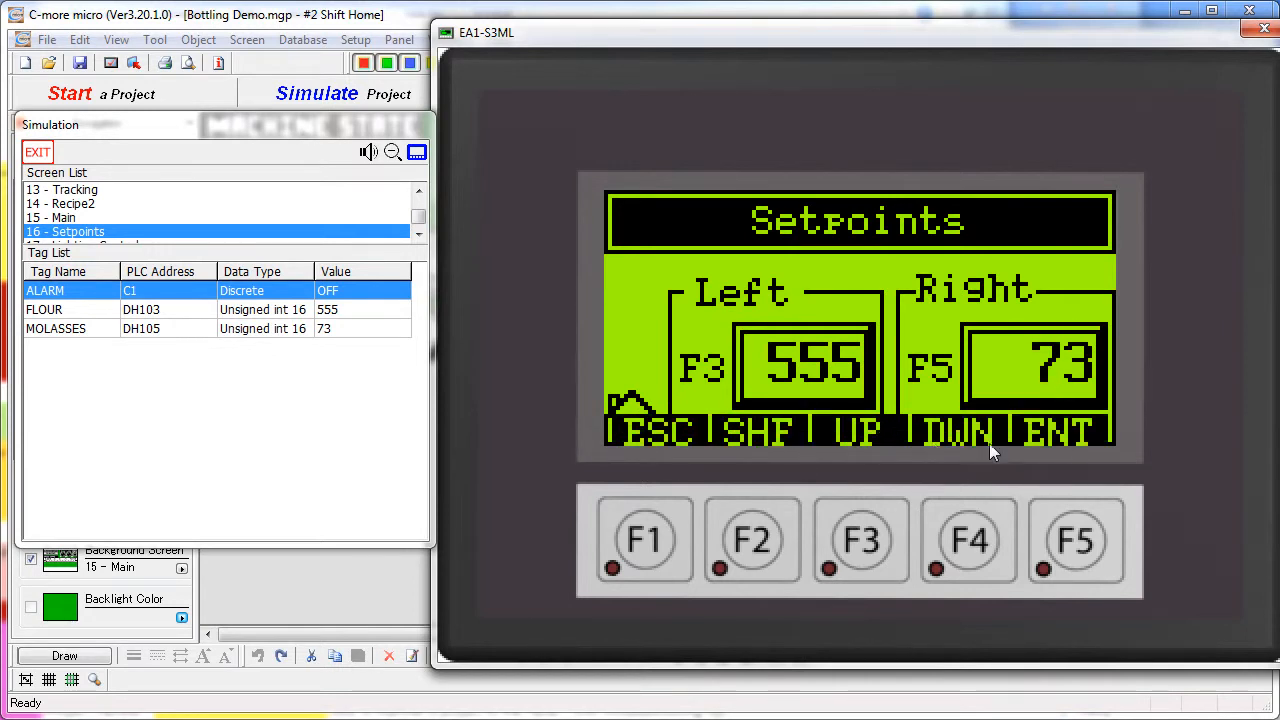
mouse_move(996, 504)
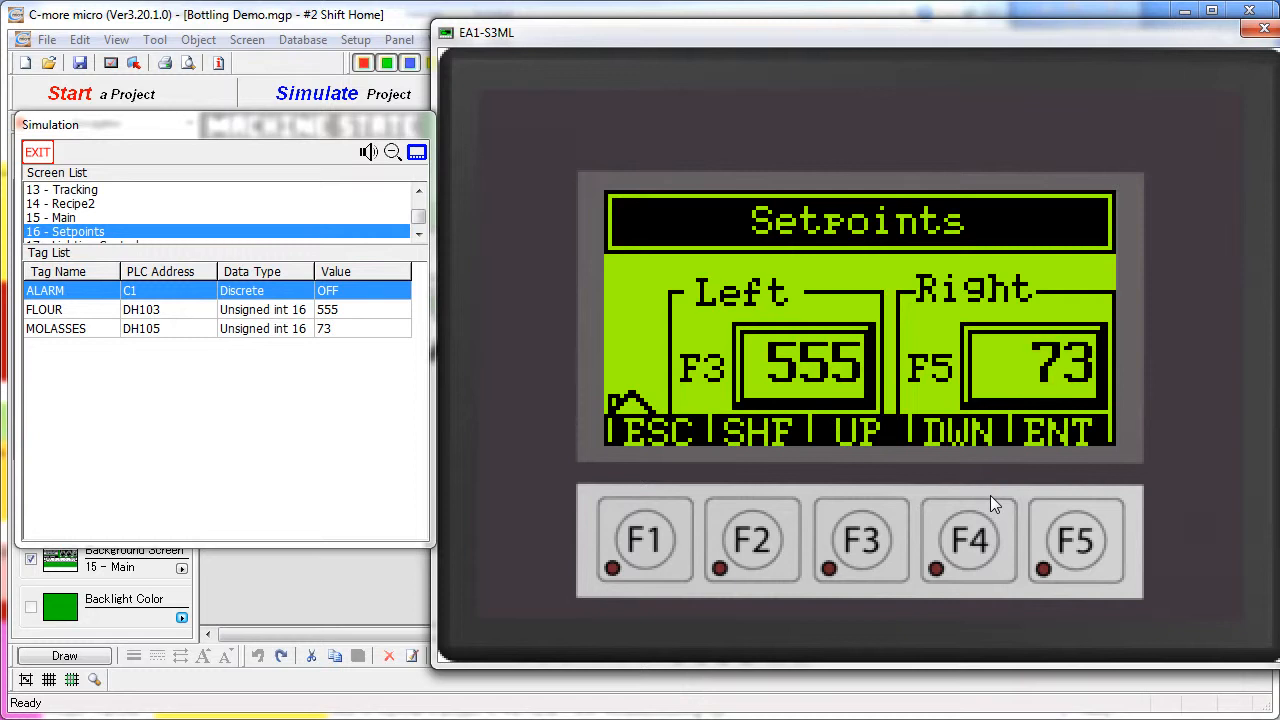
mouse_move(840, 522)
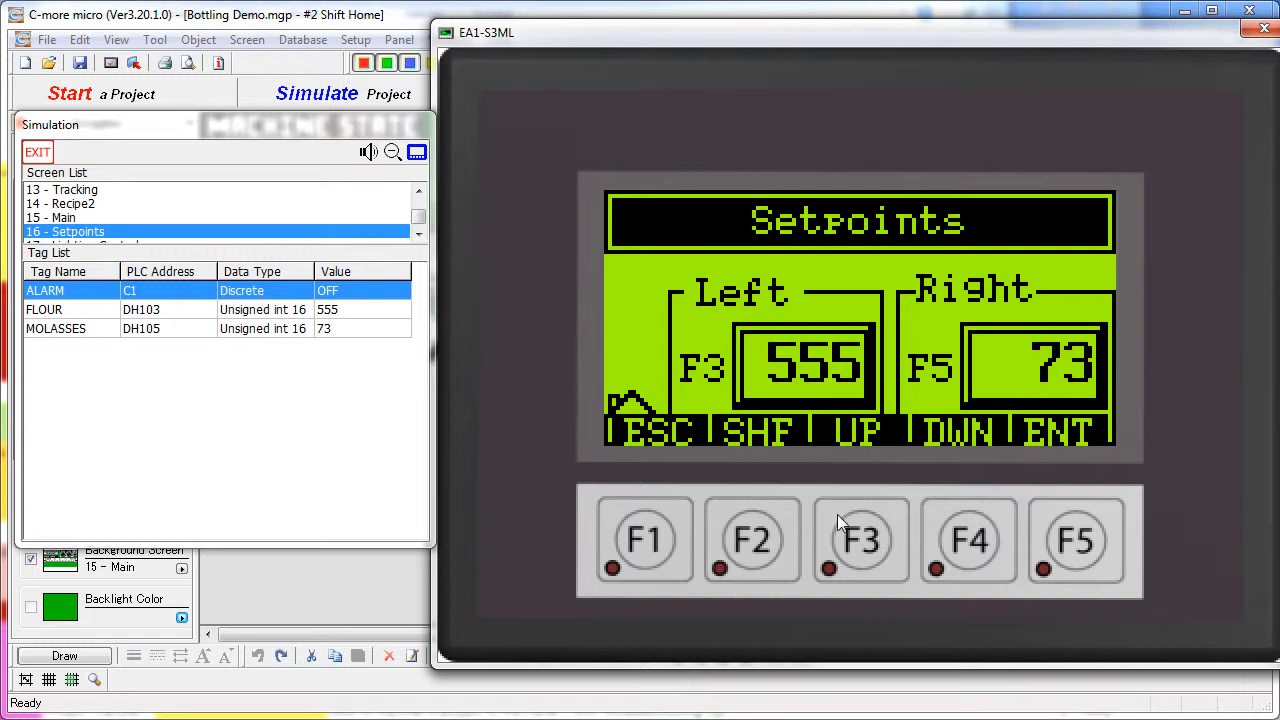
mouse_move(944, 372)
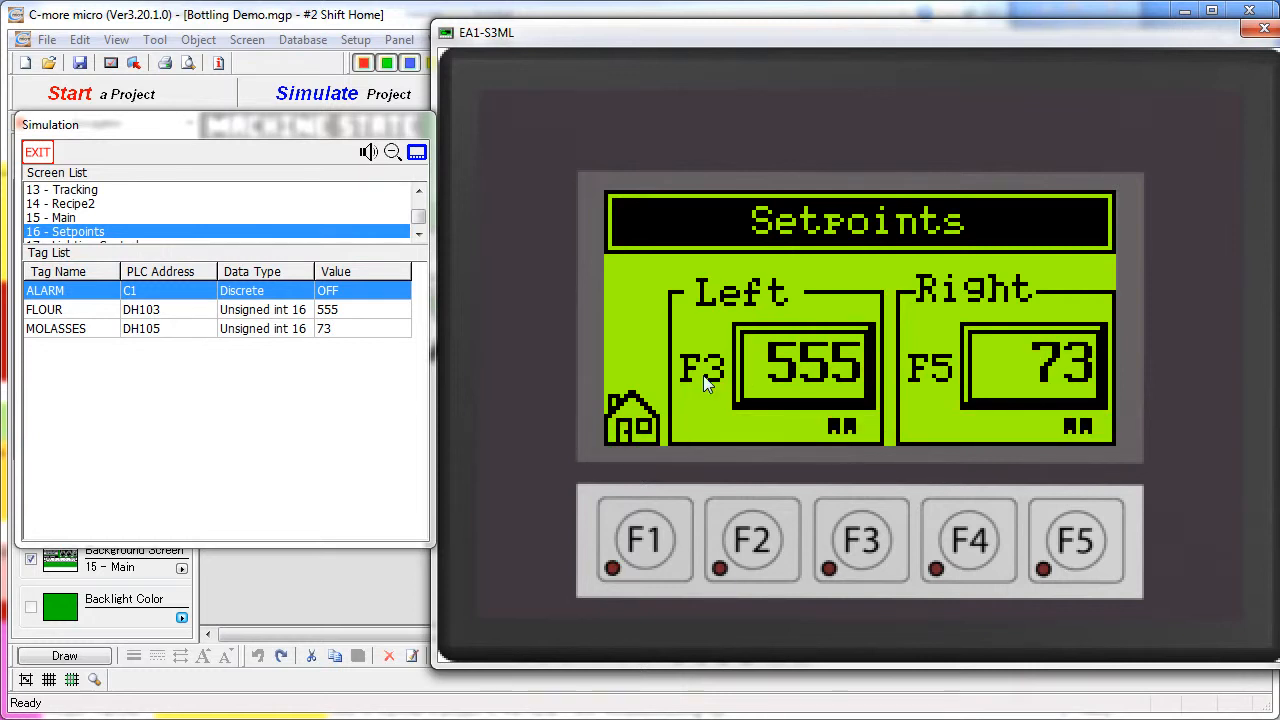
click(804, 364)
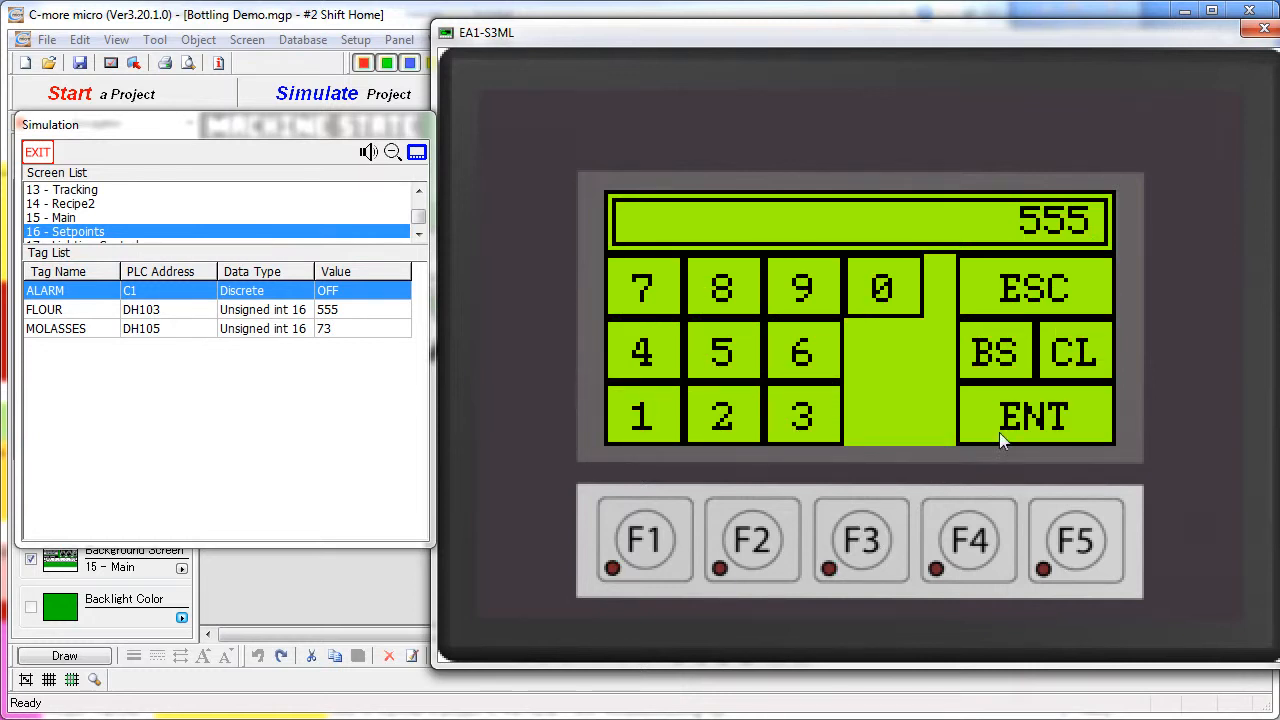
click(1036, 416)
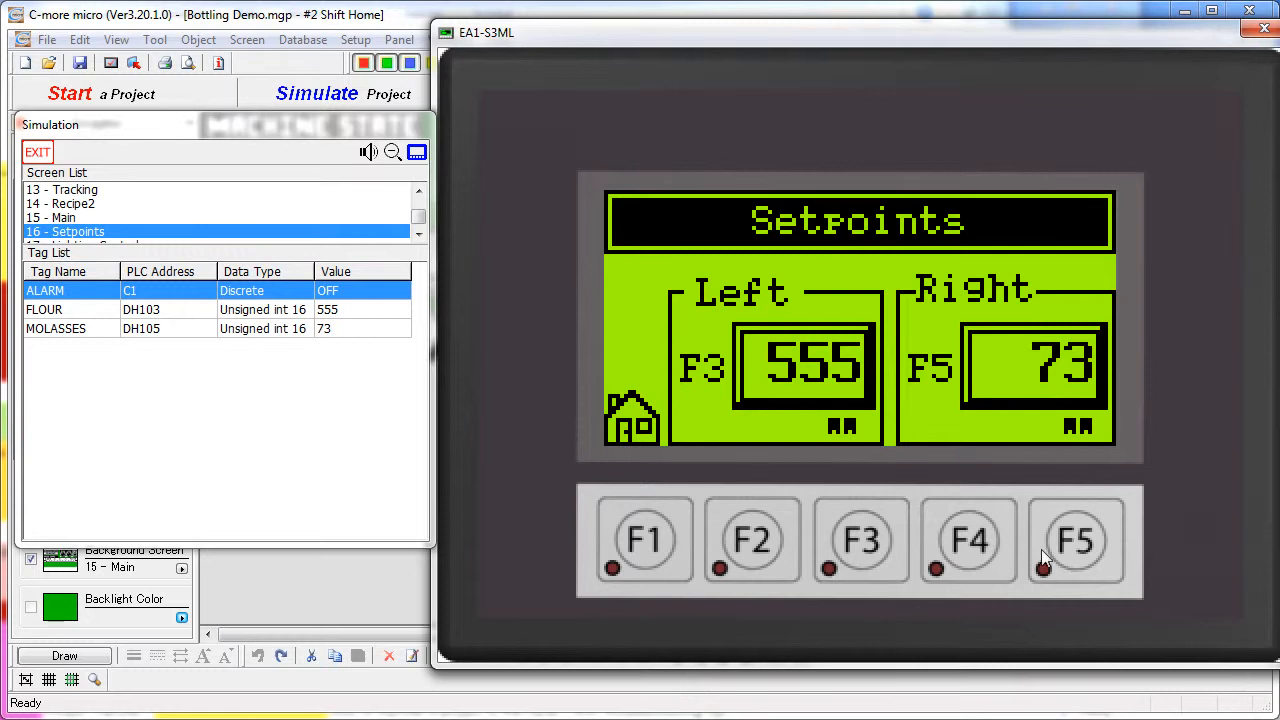
click(1076, 540)
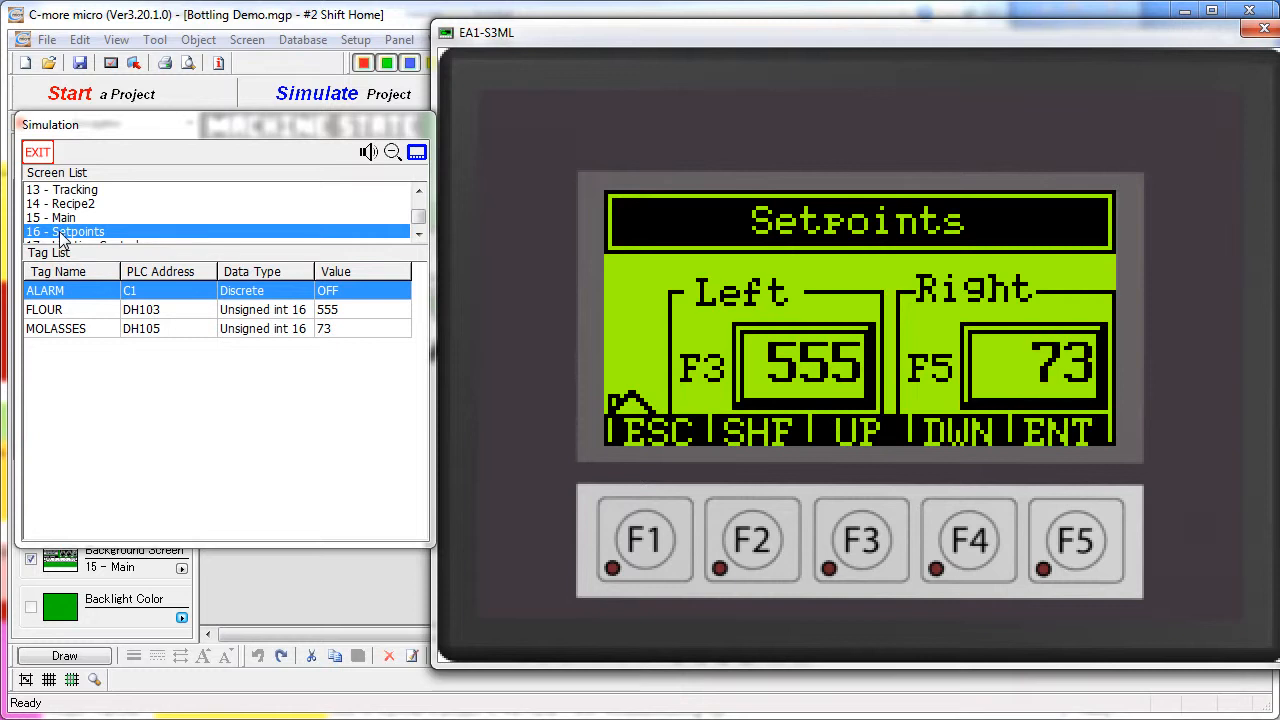
mouse_move(334, 594)
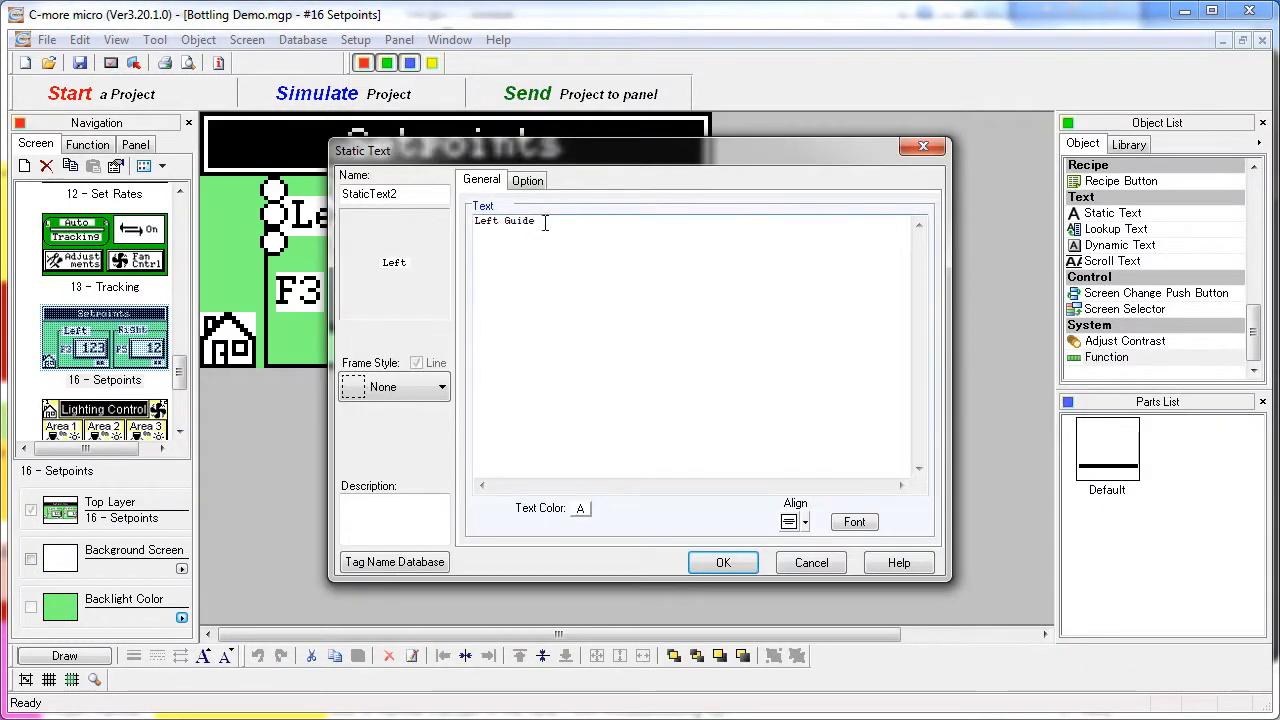
Close the Left label's static text settings in the editor.
click(724, 562)
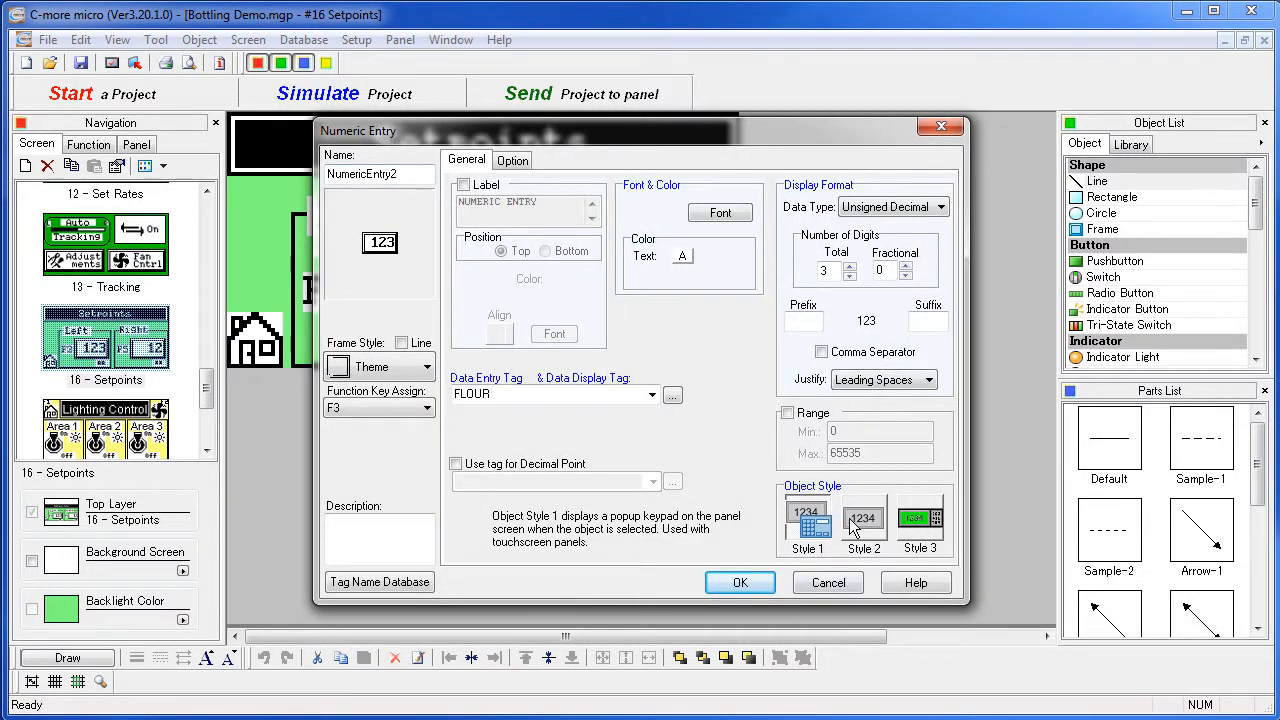
click(808, 520)
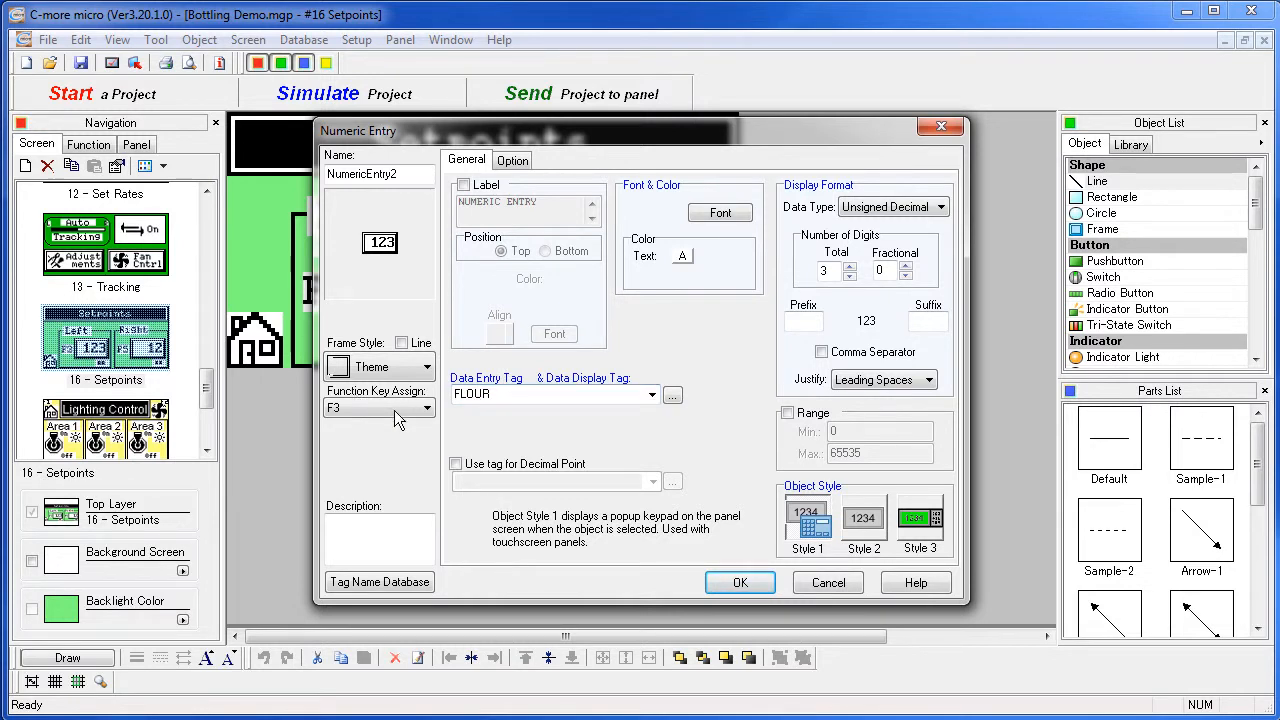
mouse_move(358, 472)
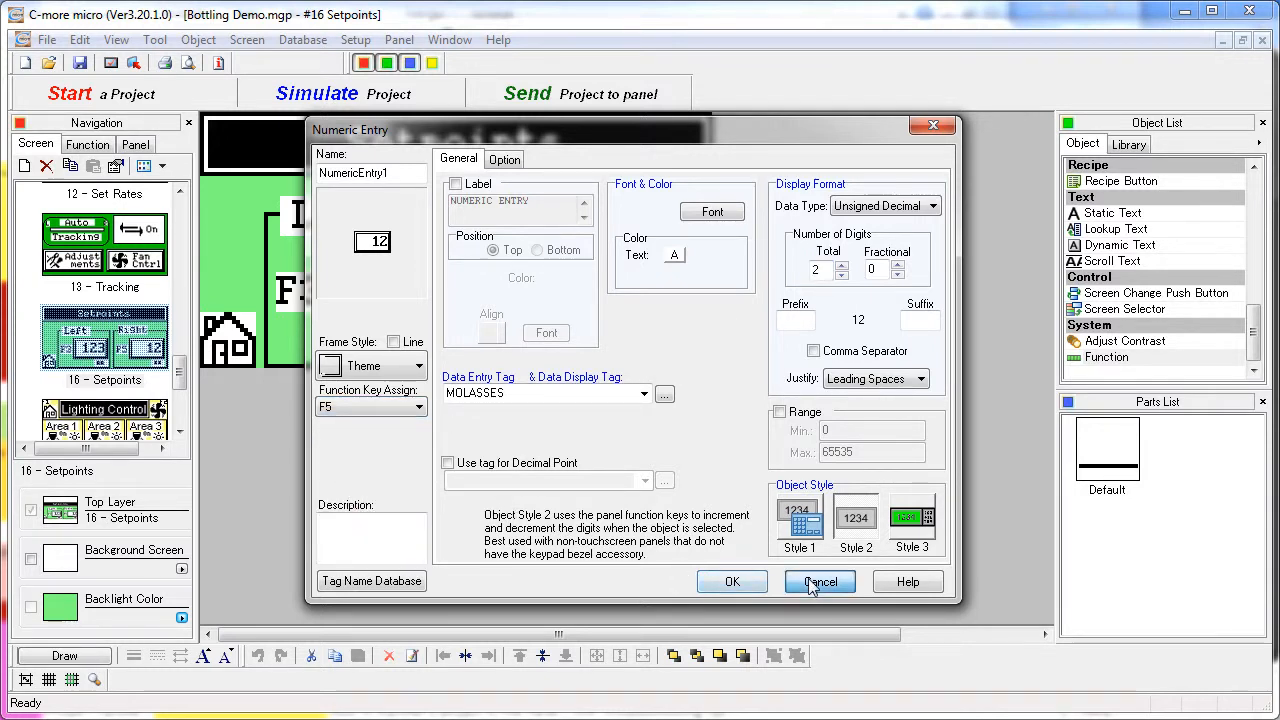
Cancel out of the MOLASSES numeric entry and home screen-change button settings unchanged.
click(820, 580)
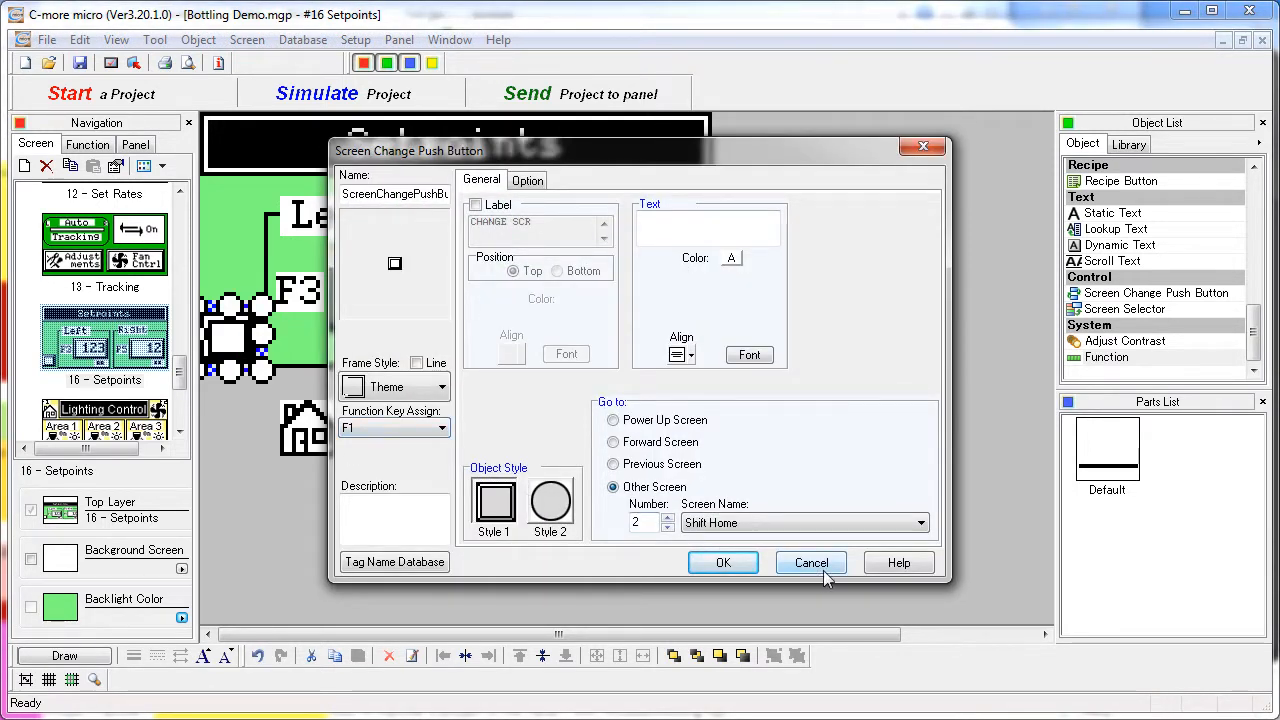
click(810, 562)
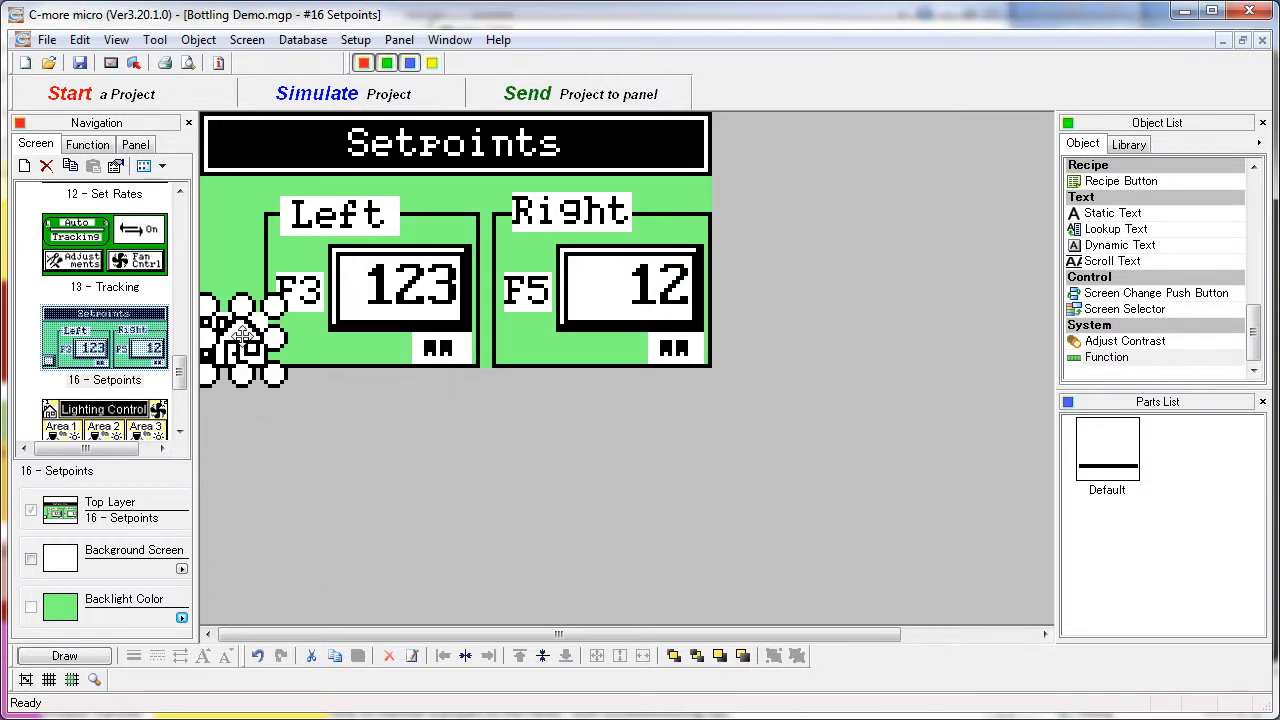